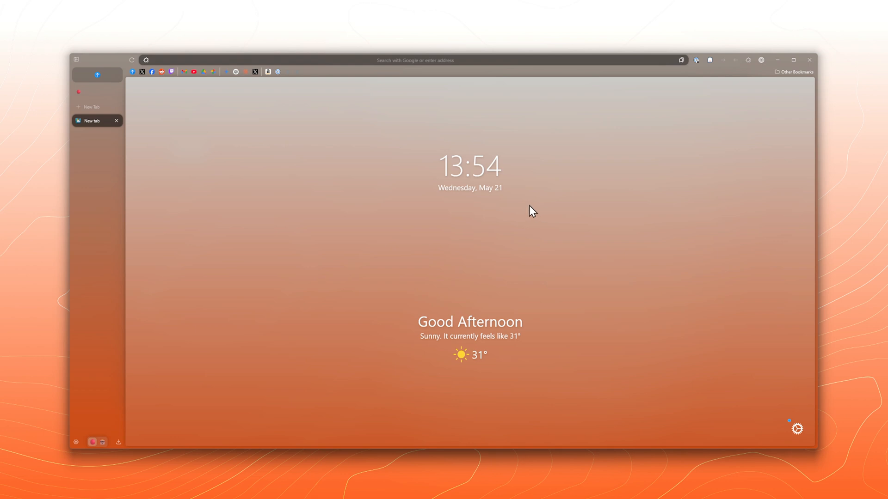
{"action": "mouse_move", "coordinate": [528, 208]}
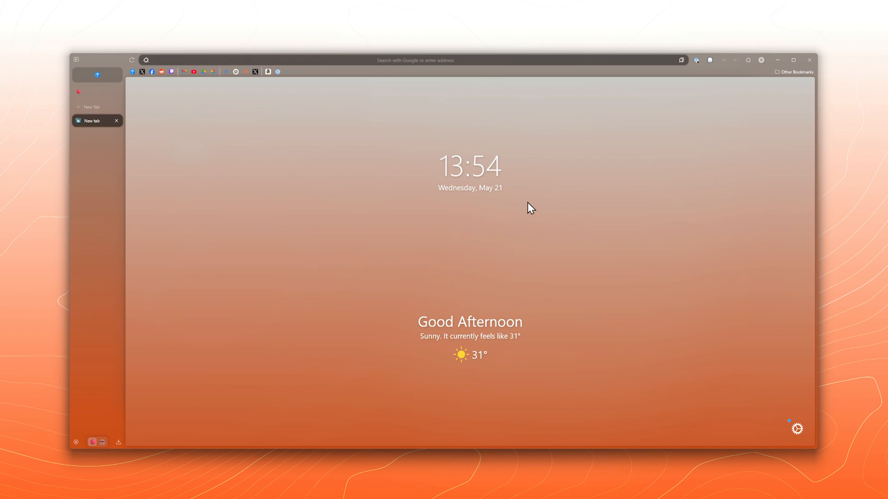
{"action": "mouse_move", "coordinate": [519, 205]}
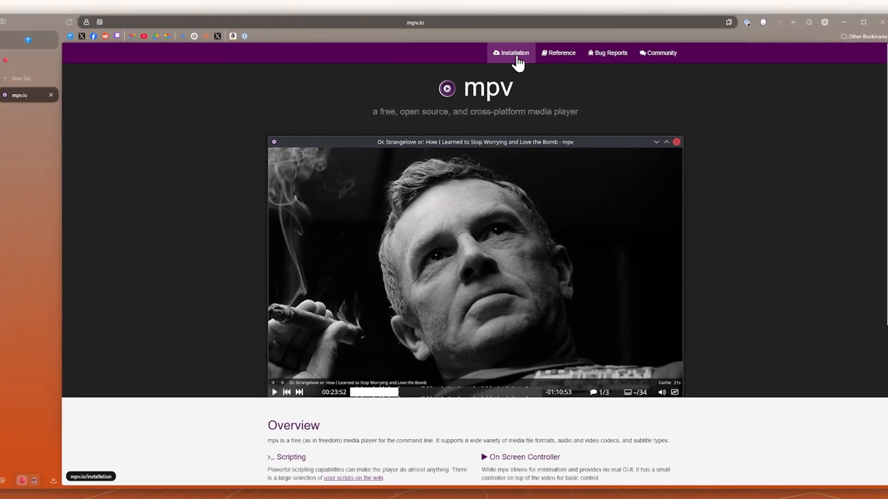
Step: From mpv.io's Installation page, download the 64-bit mpv-x86_64 .7z build from the zhongfly releases
{"action": "left_click", "coordinate": [510, 53]}
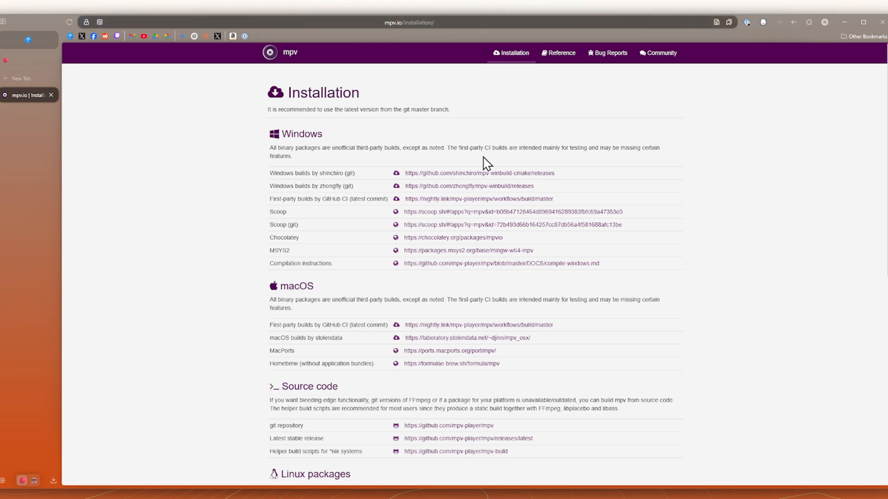
{"action": "mouse_move", "coordinate": [424, 193]}
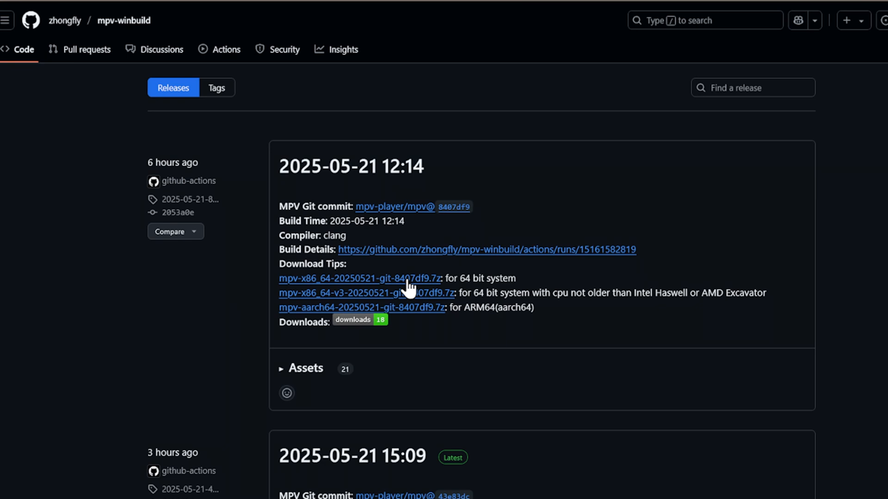
{"action": "left_click", "coordinate": [359, 278]}
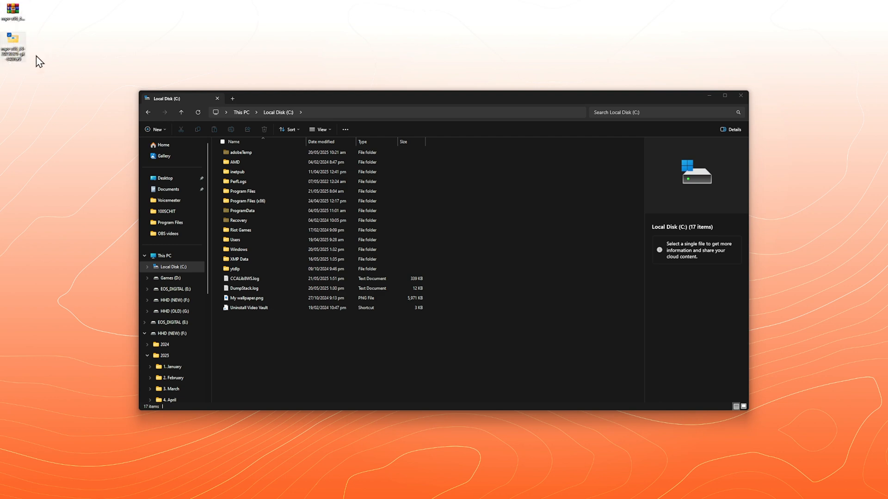
Step: Rename the extracted desktop folder to mpv and go into C:\Program Files
{"action": "right_click", "coordinate": [12, 42]}
{"action": "type", "text": "mpv"}
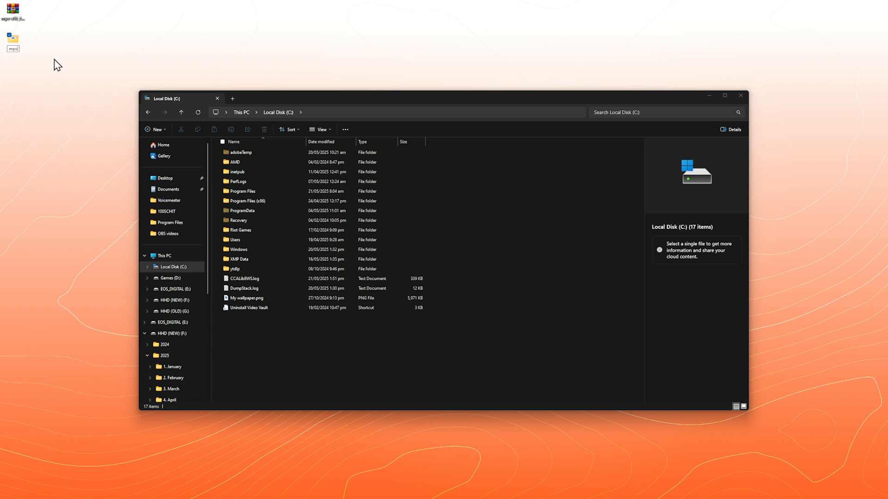
{"action": "mouse_move", "coordinate": [12, 39]}
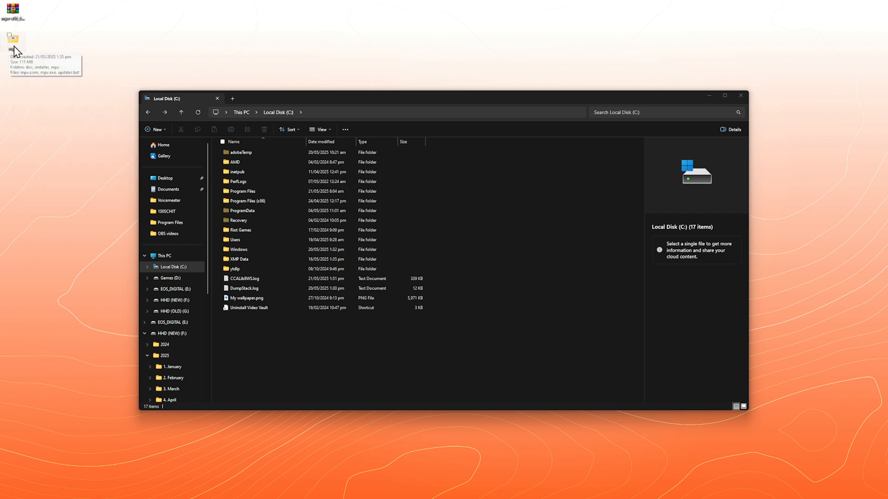
{"action": "left_click", "coordinate": [243, 191]}
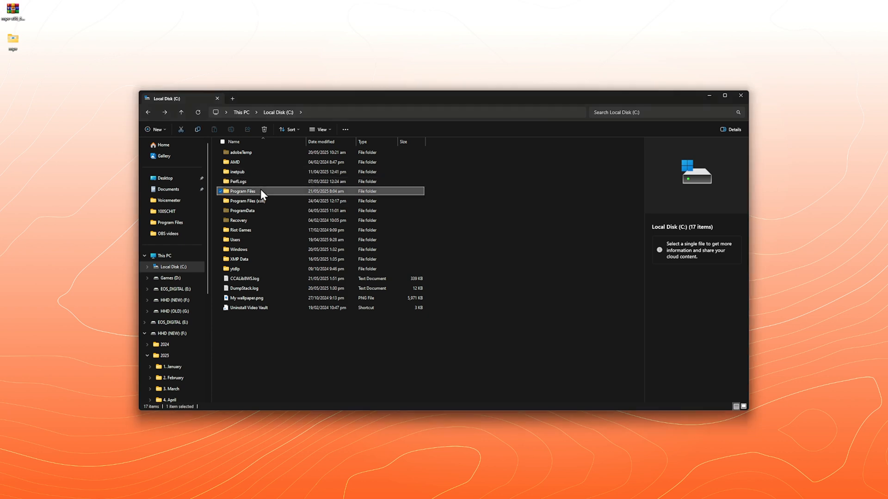
{"action": "double_click", "coordinate": [241, 191]}
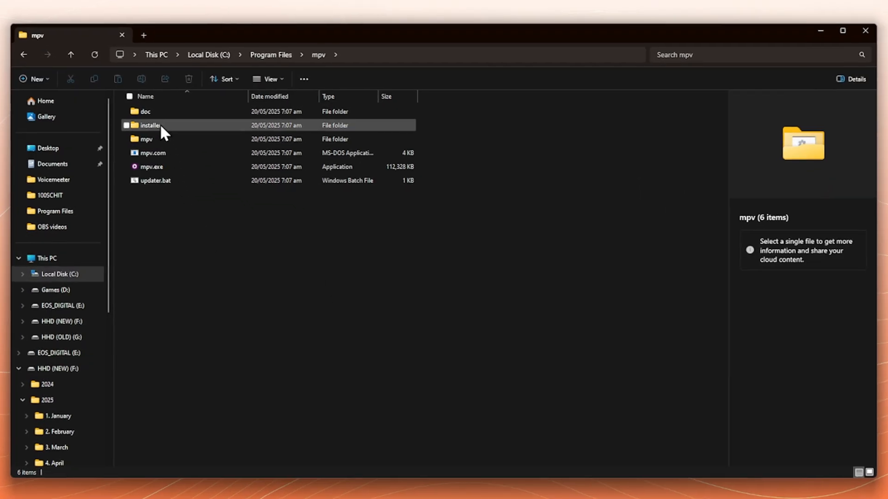
Step: Run mpv-install.bat from the Program Files\mpv\installer folder
{"action": "double_click", "coordinate": [150, 125]}
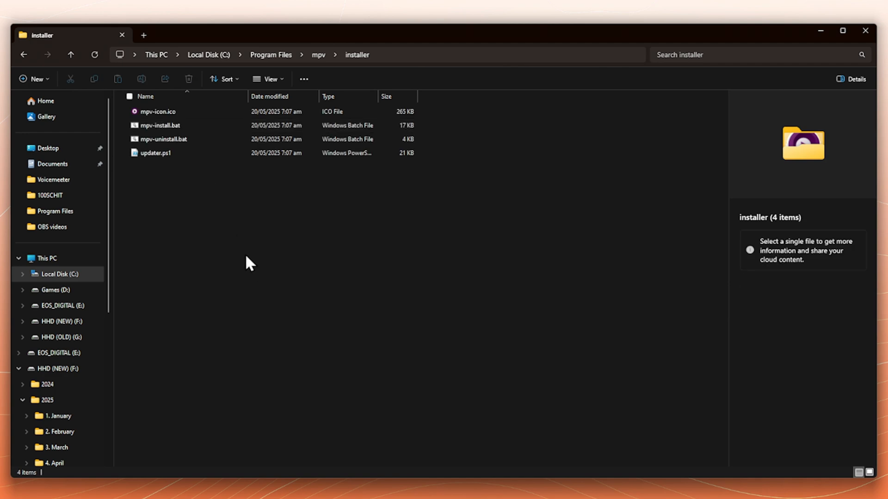
{"action": "left_click", "coordinate": [160, 125]}
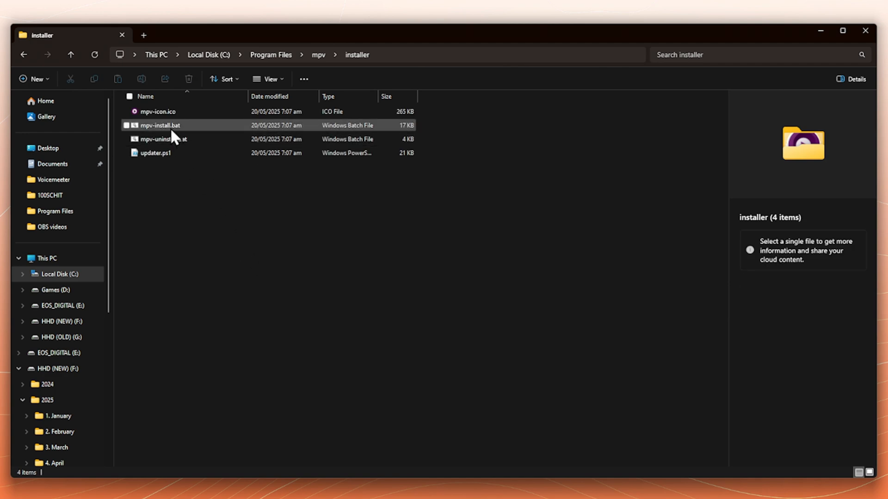
{"action": "right_click", "coordinate": [158, 125]}
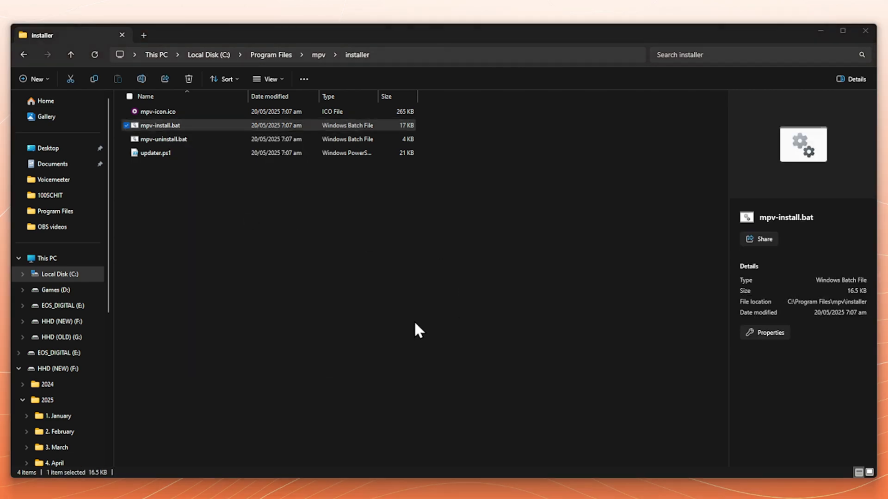
{"action": "double_click", "coordinate": [160, 125]}
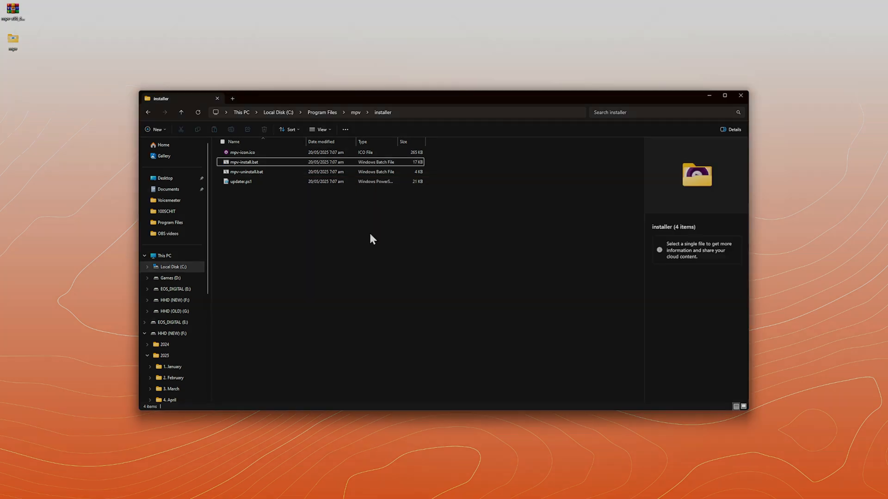
{"action": "mouse_move", "coordinate": [352, 107]}
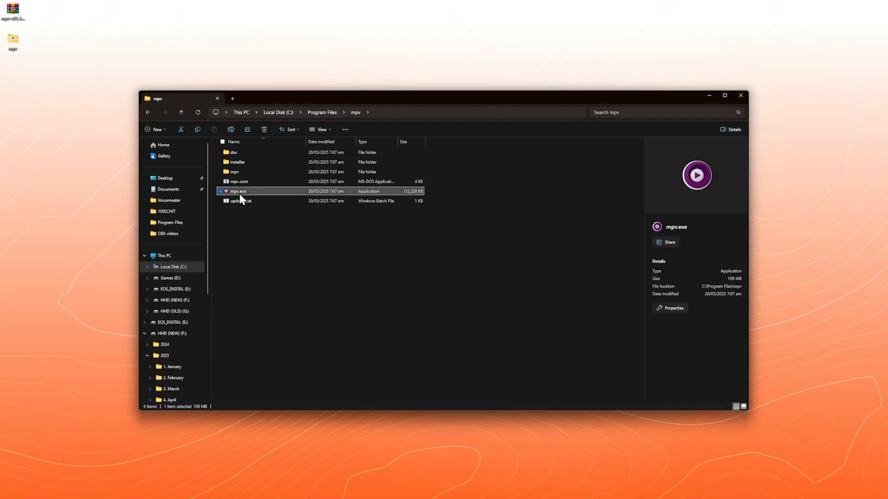
Step: Launch mpv.exe to confirm the empty 'Drop files or URLs here to play' window appears
{"action": "double_click", "coordinate": [237, 190]}
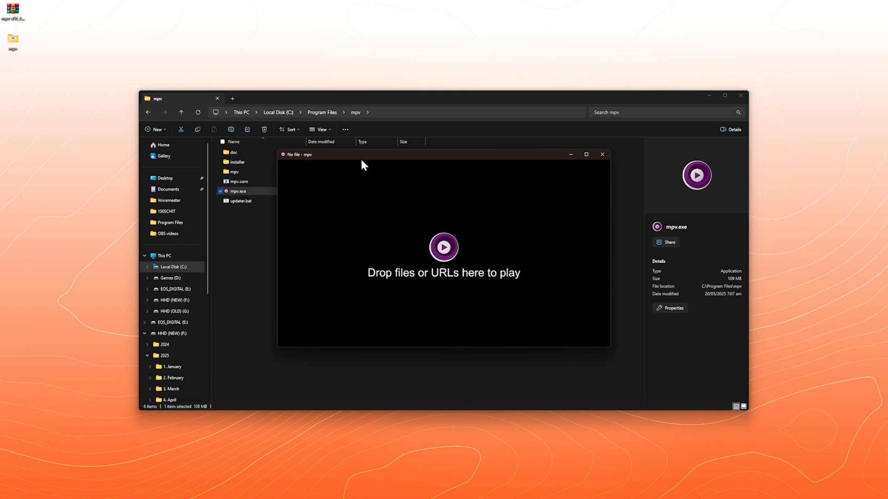
{"action": "mouse_move", "coordinate": [77, 131]}
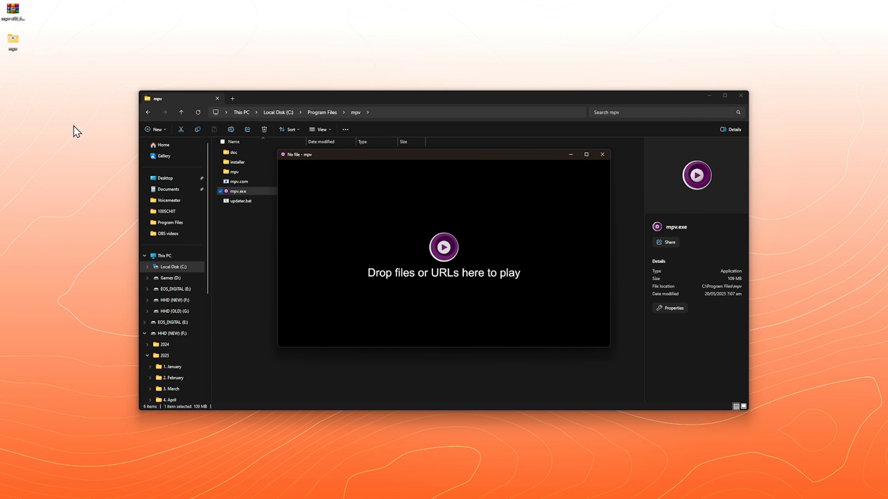
{"action": "mouse_move", "coordinate": [52, 119]}
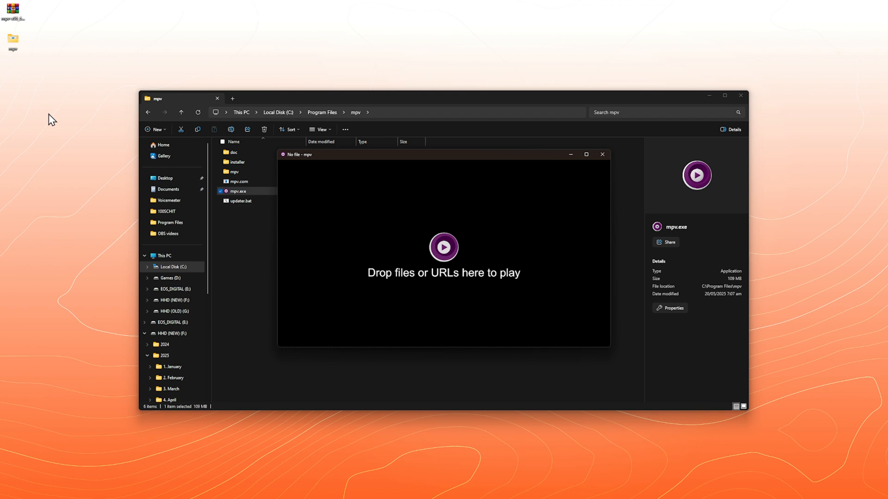
{"action": "mouse_move", "coordinate": [17, 78]}
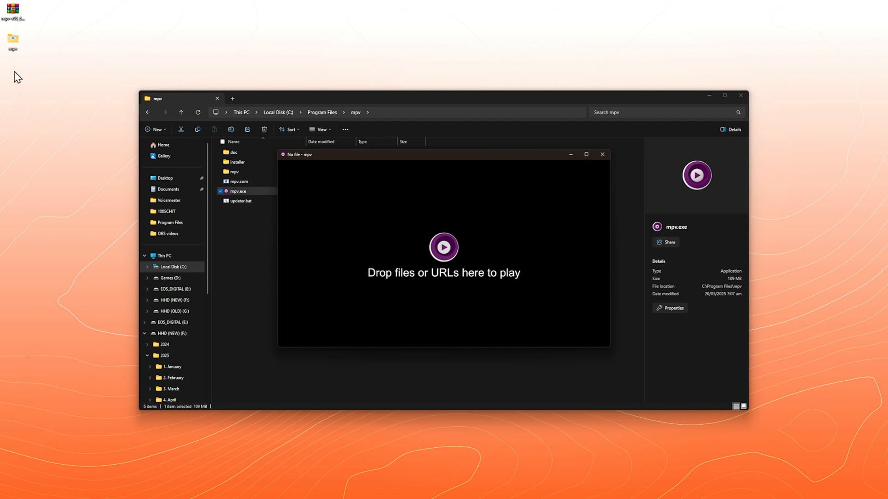
{"action": "mouse_move", "coordinate": [459, 253]}
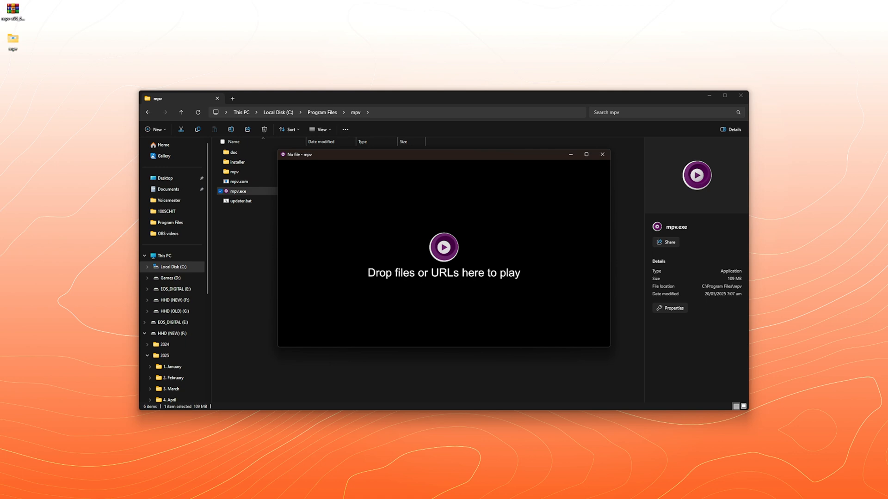
{"action": "mouse_move", "coordinate": [455, 233]}
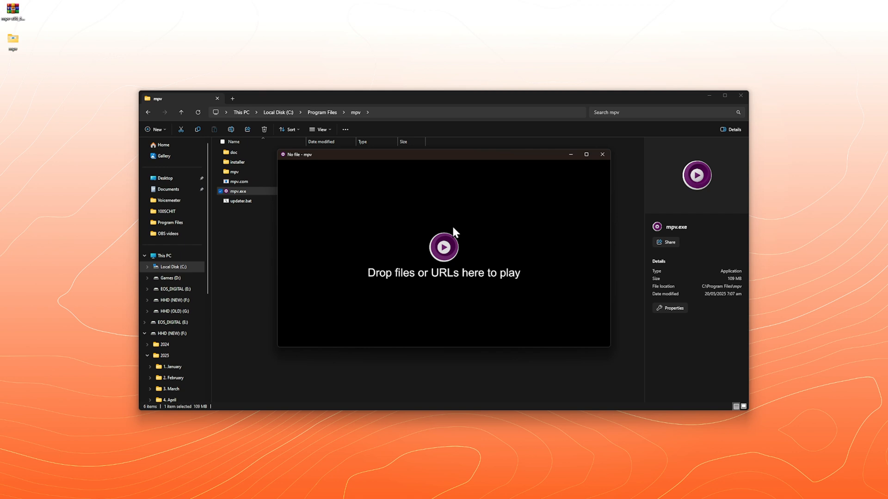
{"action": "mouse_move", "coordinate": [602, 154]}
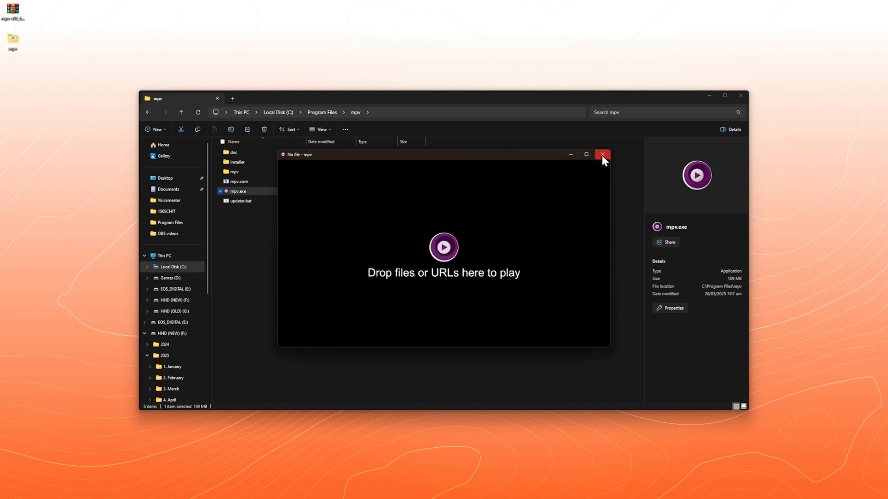
{"action": "mouse_move", "coordinate": [546, 175]}
{"action": "type", "text": "default"}
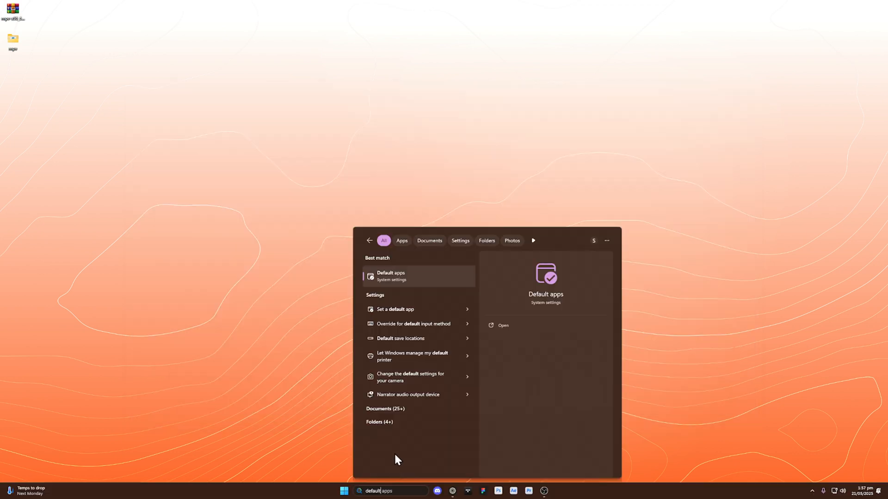
Step: In Default apps, search mpv and review its default video formats such as MKV, MP4, AVI, MOV, WMV and FLV
{"action": "left_click", "coordinate": [391, 276]}
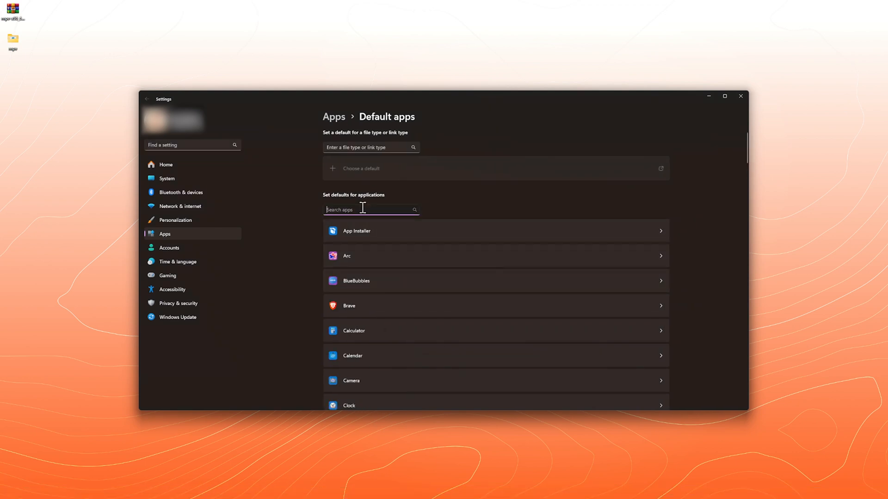
{"action": "type", "text": "mpv"}
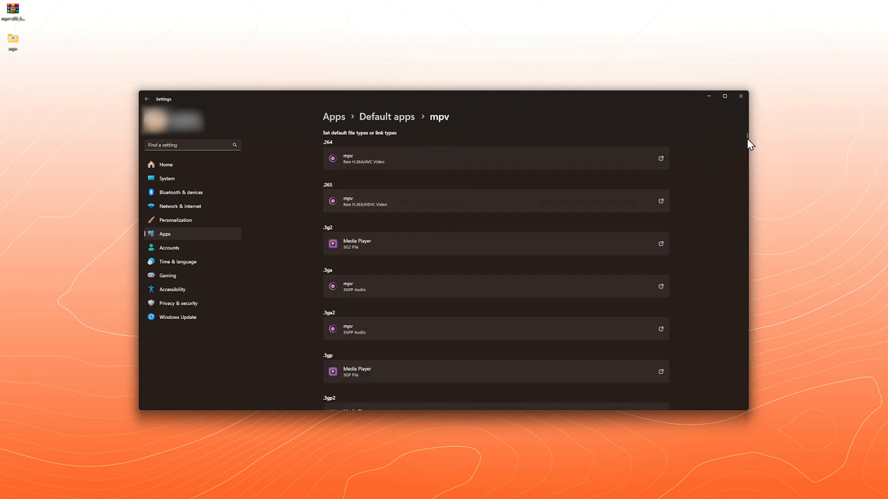
{"action": "scroll", "scroll_direction": "down", "scroll_amount": 3}
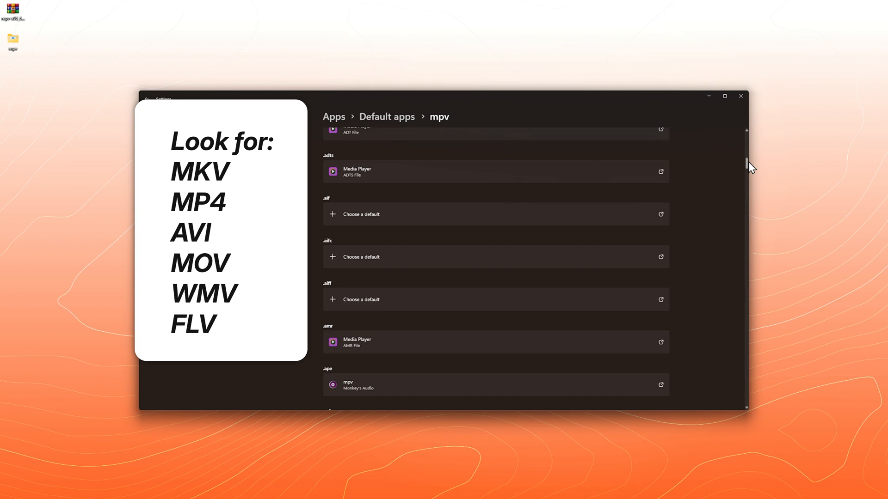
{"action": "mouse_move", "coordinate": [750, 171]}
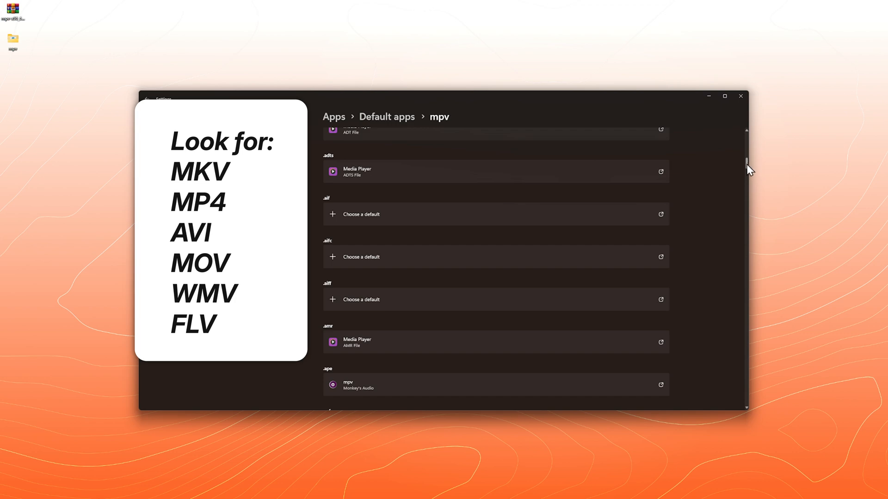
{"action": "scroll", "scroll_direction": "down", "scroll_amount": 3}
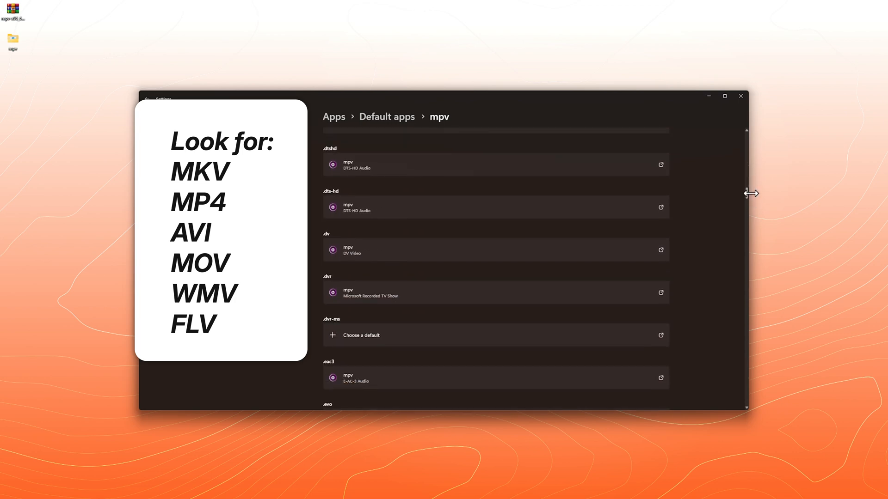
{"action": "mouse_move", "coordinate": [496, 195]}
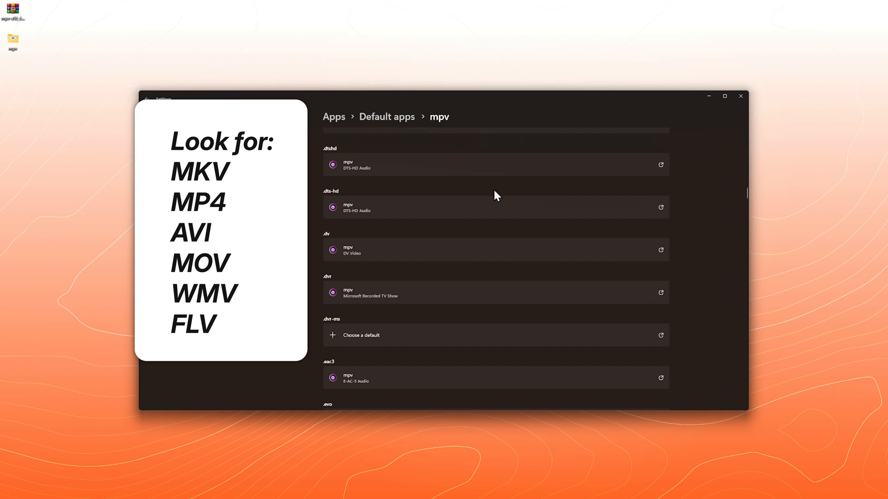
{"action": "scroll", "scroll_direction": "down", "scroll_amount": 3}
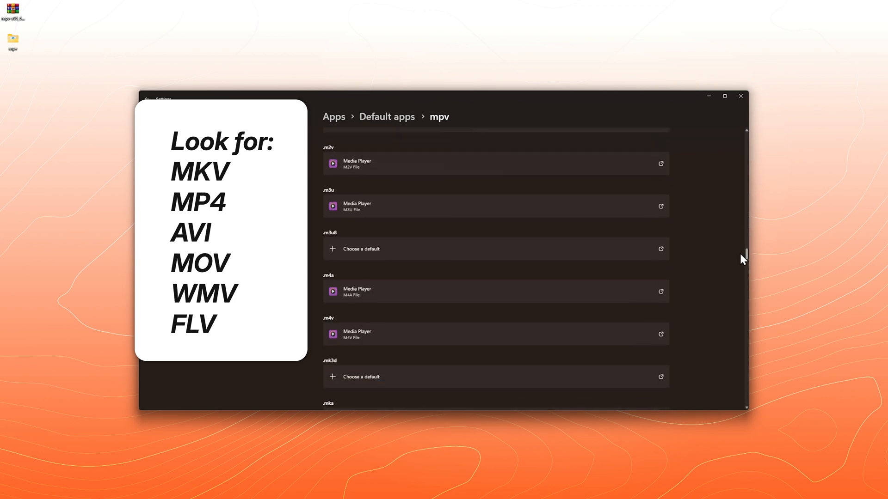
{"action": "mouse_move", "coordinate": [600, 250]}
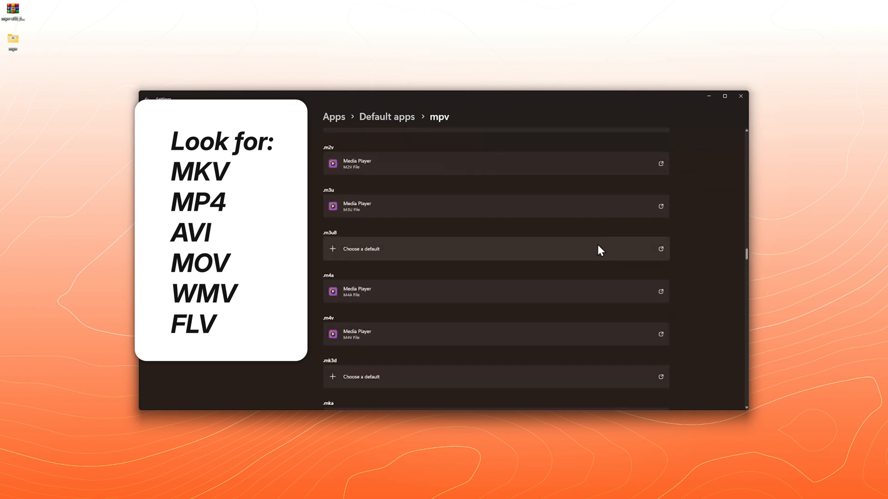
{"action": "scroll", "scroll_direction": "down", "scroll_amount": 3}
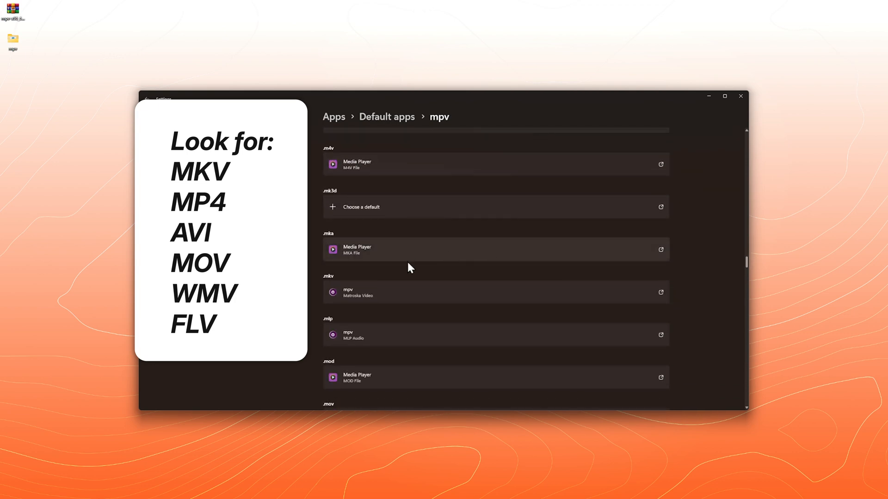
{"action": "scroll", "scroll_direction": "down", "scroll_amount": 3}
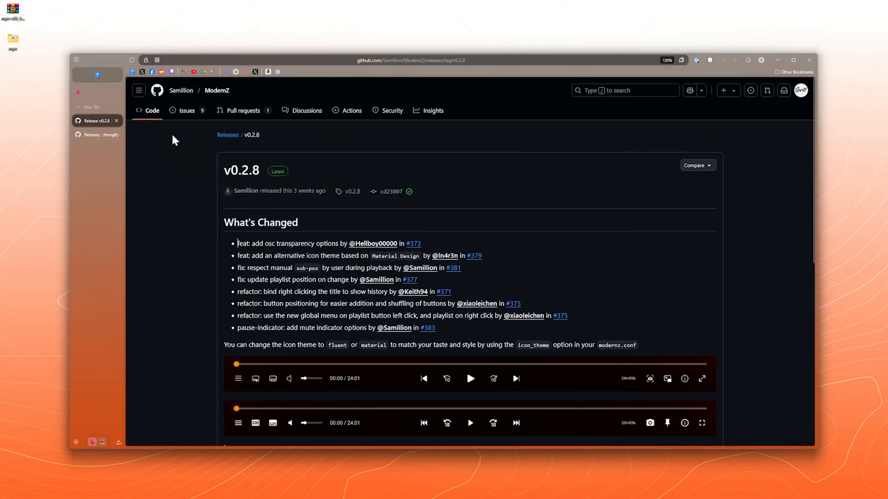
Step: Scroll the ModernZ v0.2.8 release page down to its Assets list with modernz.conf and modernz.lua
{"action": "scroll", "scroll_direction": "down", "scroll_amount": 3}
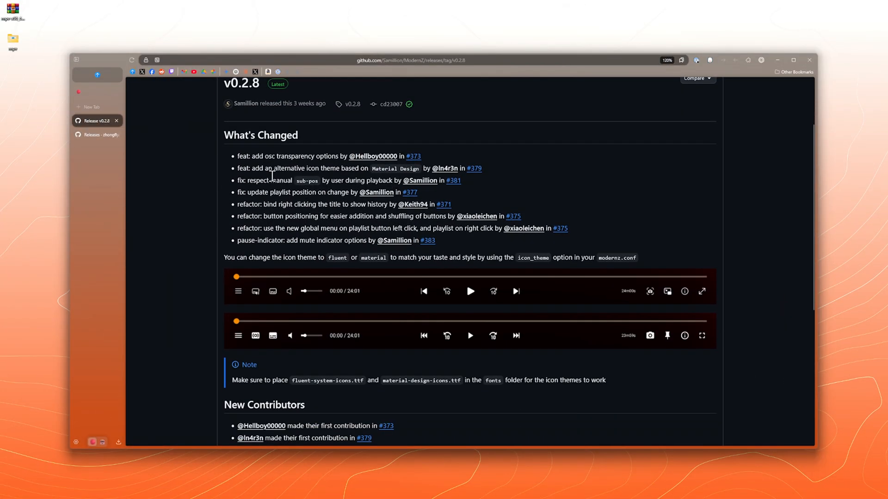
{"action": "scroll", "scroll_direction": "down", "scroll_amount": 3}
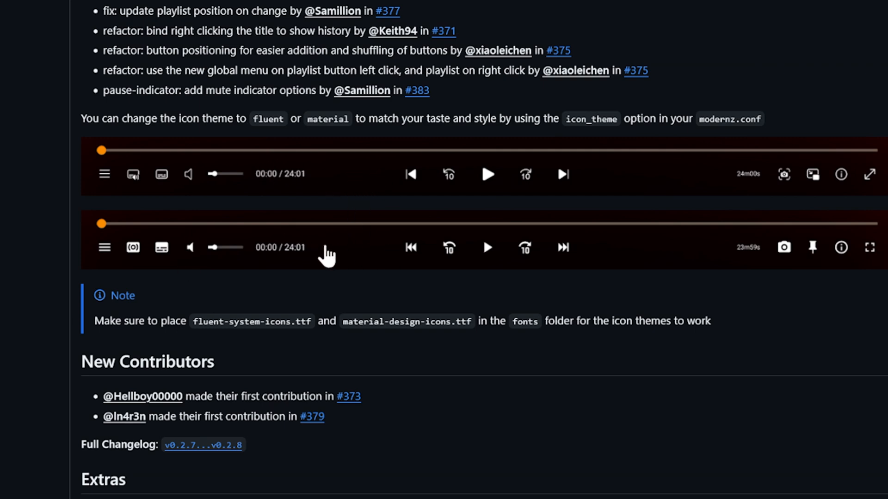
{"action": "mouse_move", "coordinate": [590, 203]}
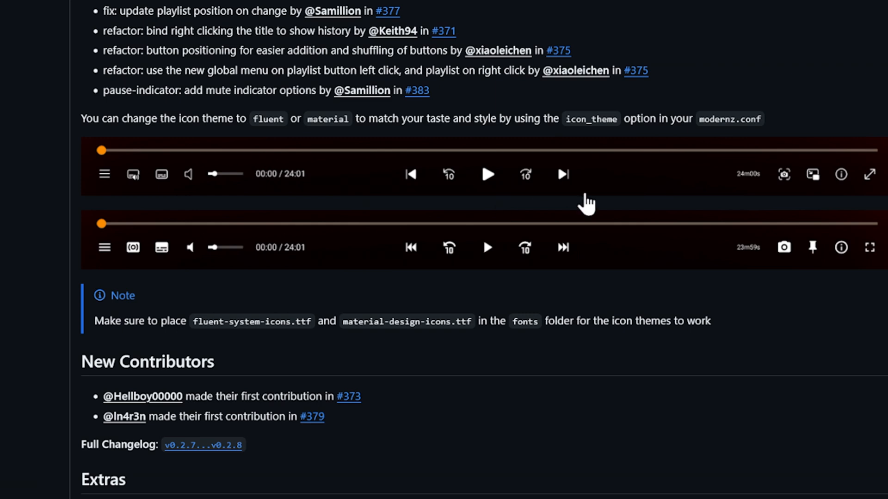
{"action": "mouse_move", "coordinate": [508, 267]}
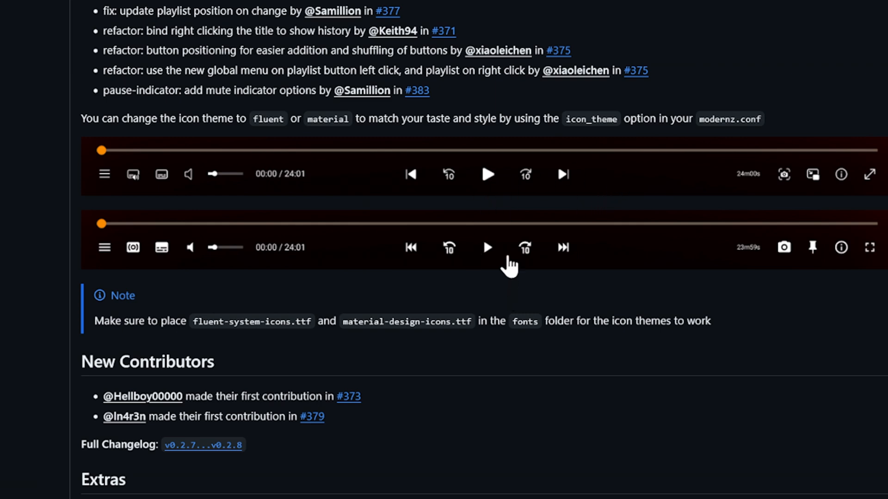
{"action": "mouse_move", "coordinate": [558, 210]}
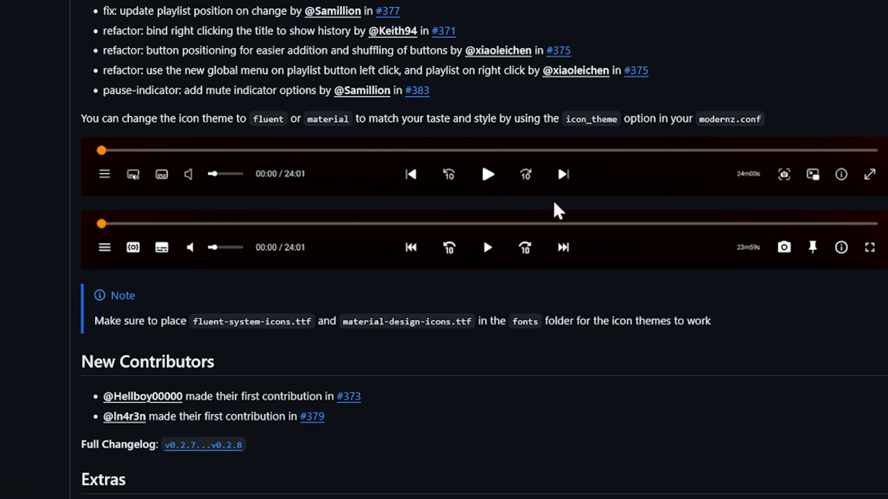
{"action": "scroll", "scroll_direction": "down", "scroll_amount": 3}
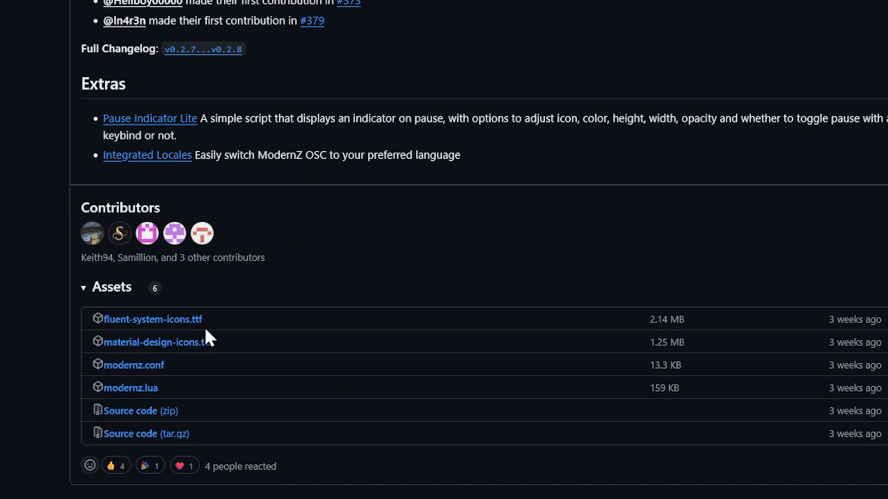
{"action": "mouse_move", "coordinate": [153, 319]}
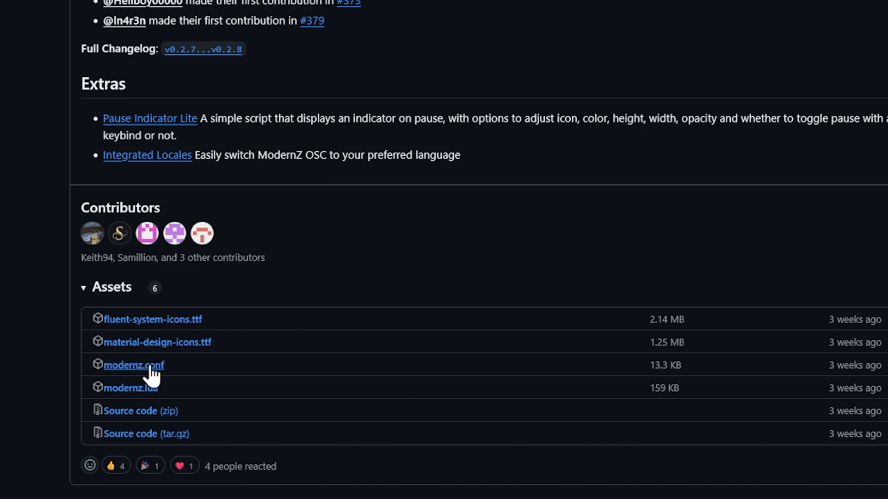
{"action": "mouse_move", "coordinate": [158, 388]}
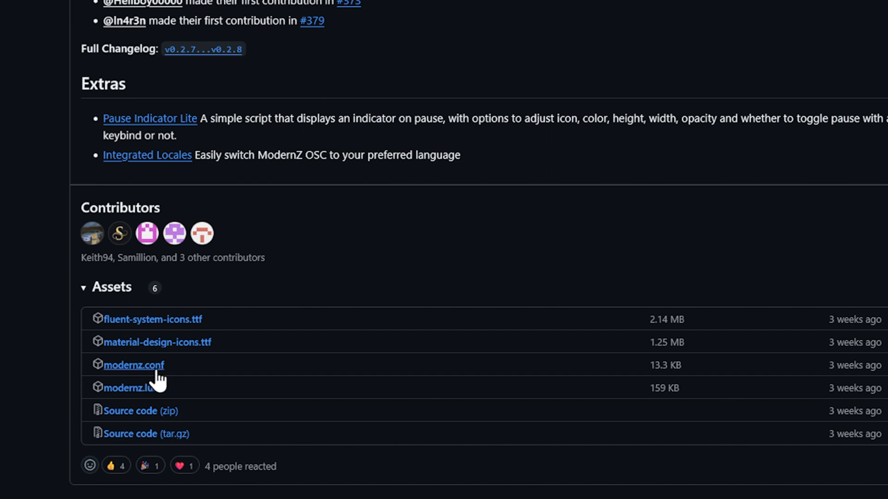
{"action": "mouse_move", "coordinate": [148, 402]}
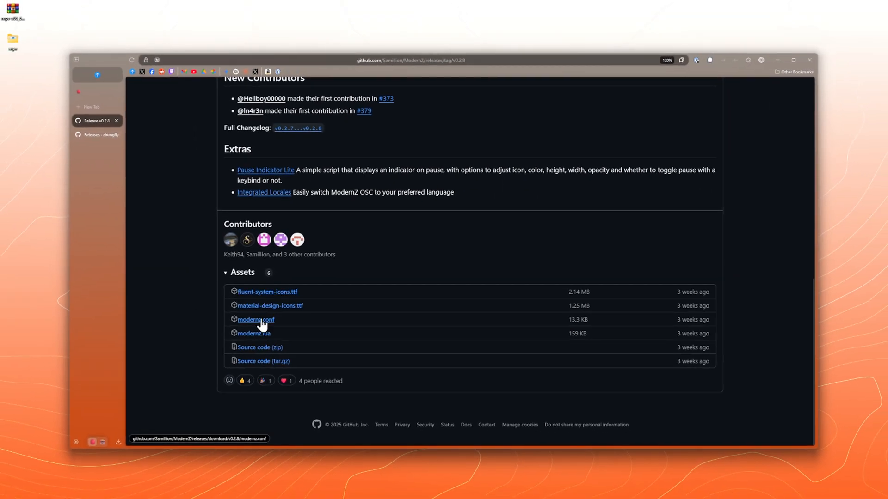
Step: Run %appdata% to open the AppData Roaming folder in File Explorer
{"action": "key", "text": "Win+r"}
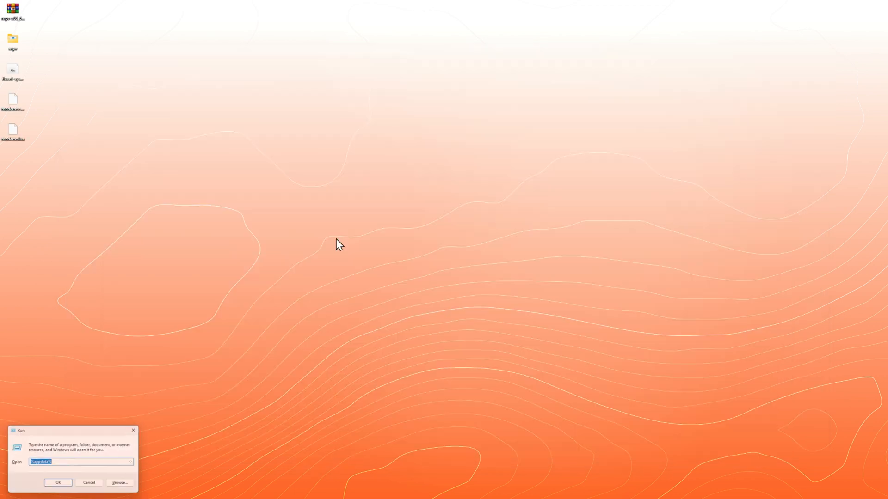
{"action": "left_click_drag", "start_coordinate": [19, 430], "coordinate": [173, 346]}
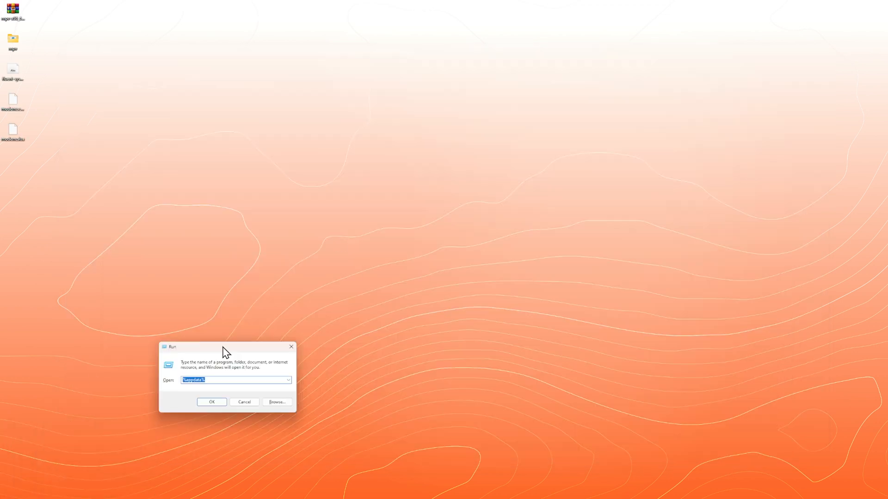
{"action": "left_click", "coordinate": [210, 402]}
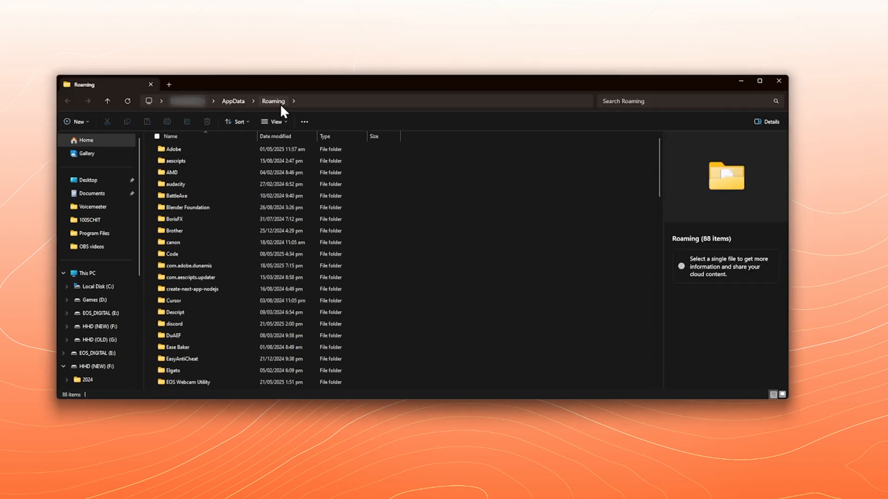
{"action": "scroll", "scroll_direction": "down", "scroll_amount": 3}
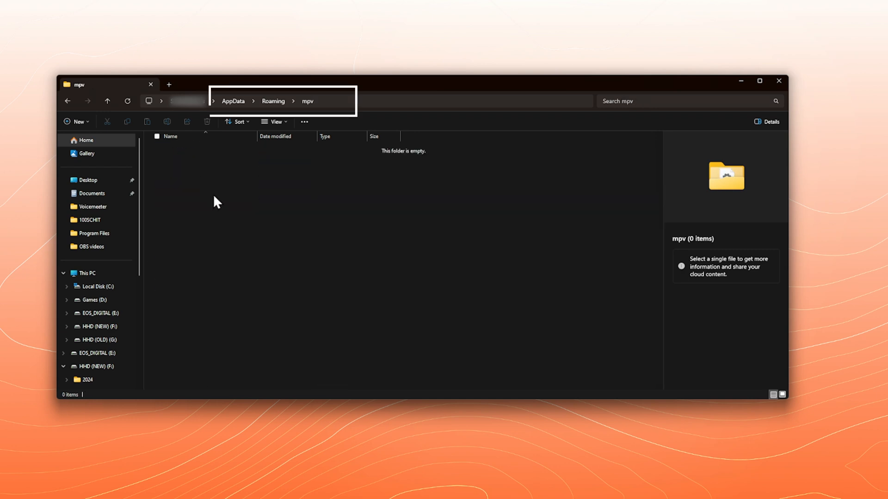
Step: Create scripts, script-opts and fonts subfolders inside the Roaming mpv folder
{"action": "right_click", "coordinate": [217, 202]}
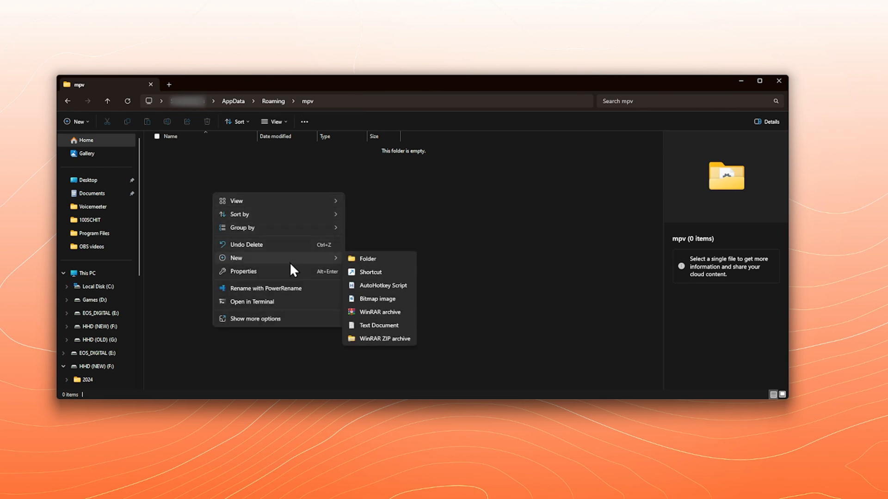
{"action": "left_click", "coordinate": [367, 258]}
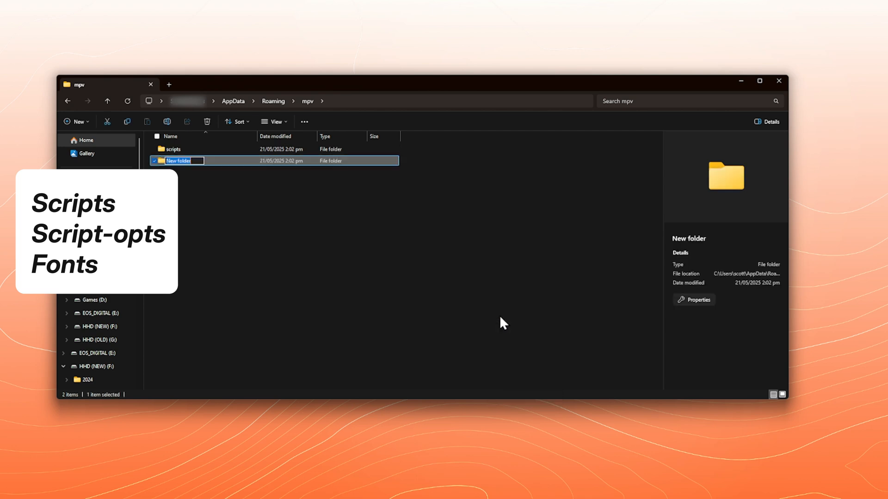
{"action": "type", "text": "script-"}
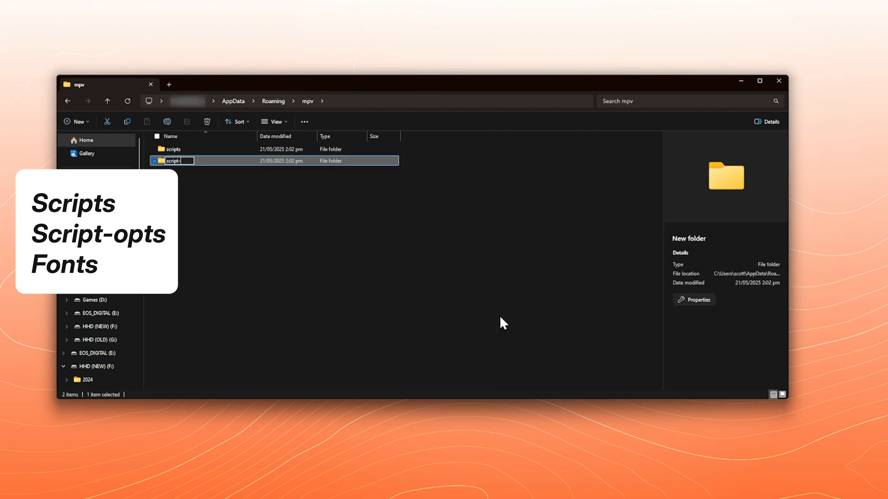
{"action": "key", "text": "Enter"}
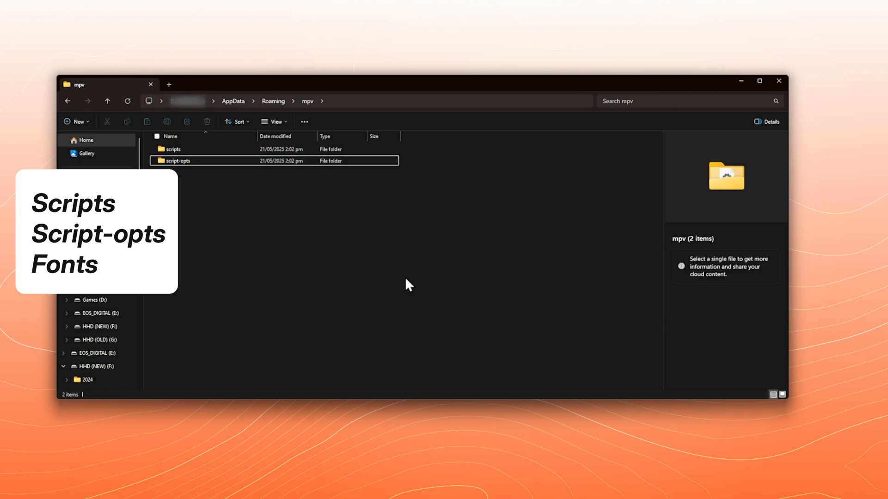
{"action": "right_click", "coordinate": [408, 285]}
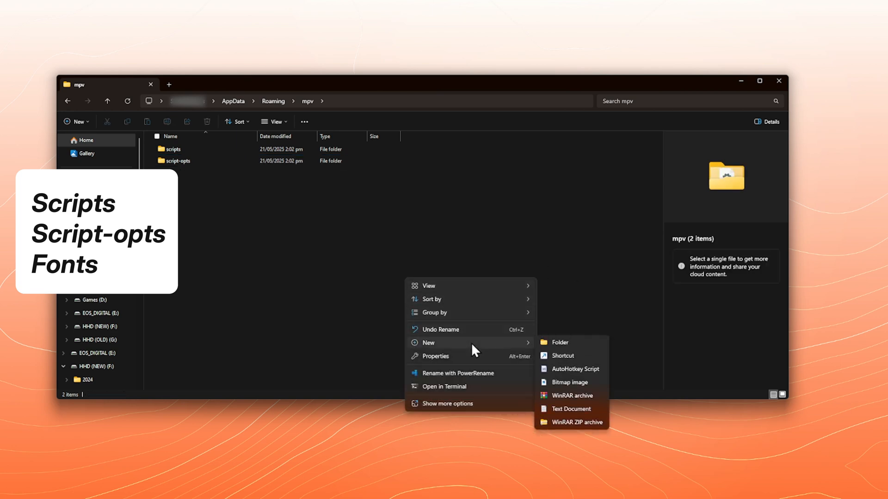
{"action": "left_click", "coordinate": [560, 342]}
{"action": "type", "text": "fonts"}
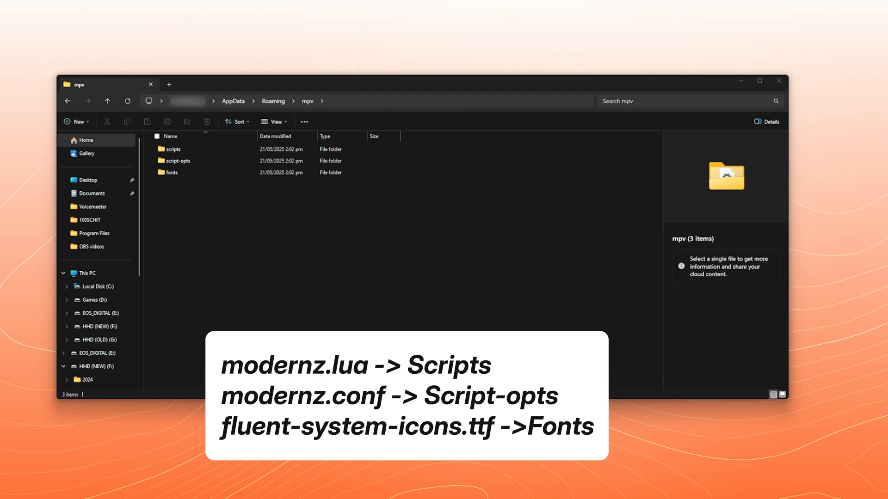
Step: Drag fluent-system-icons.ttf from the ModernZ files into the fonts folder
{"action": "left_click", "coordinate": [173, 172]}
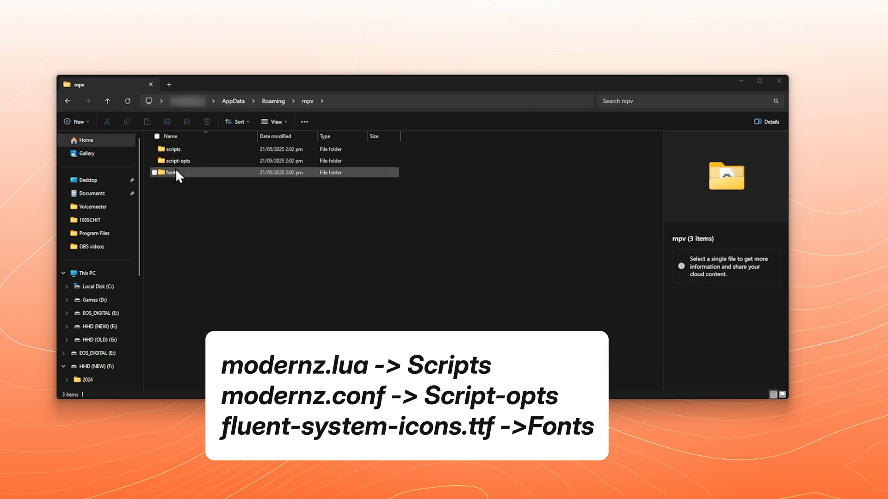
{"action": "left_click_drag", "start_coordinate": [170, 184], "coordinate": [176, 173]}
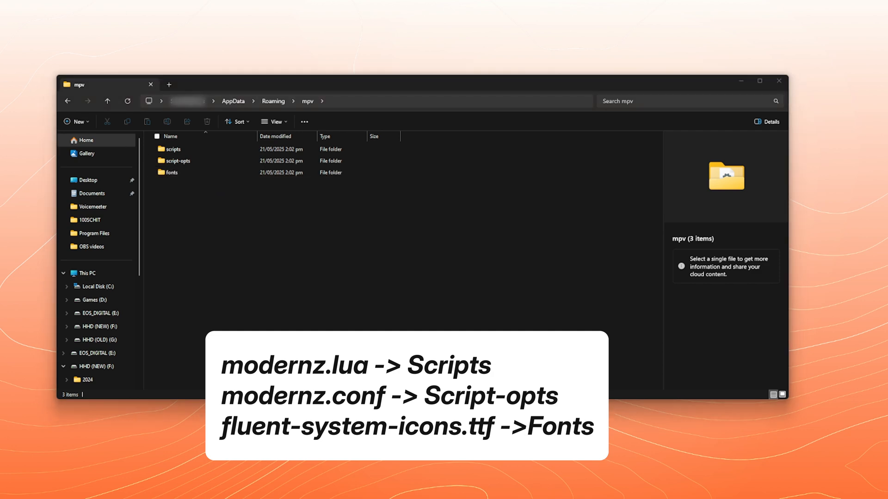
{"action": "left_click", "coordinate": [176, 172]}
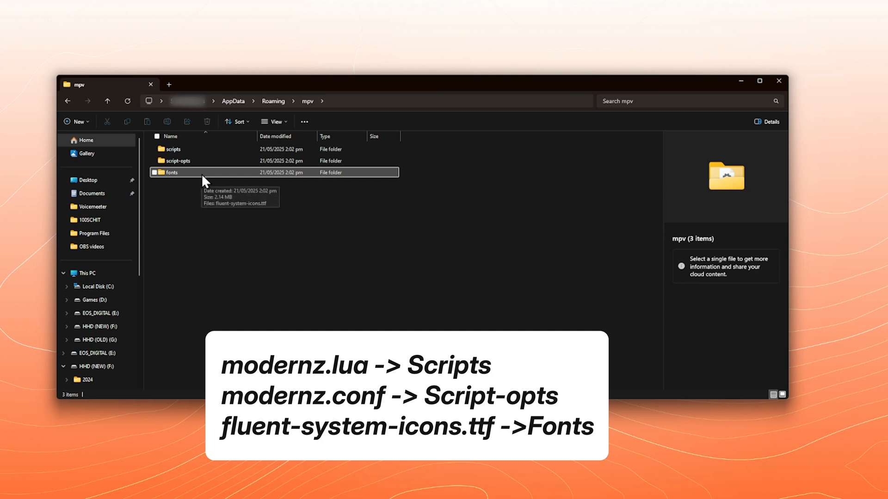
Step: Create a new text document in the mpv folder and write osc=no in Notepad
{"action": "right_click", "coordinate": [243, 212]}
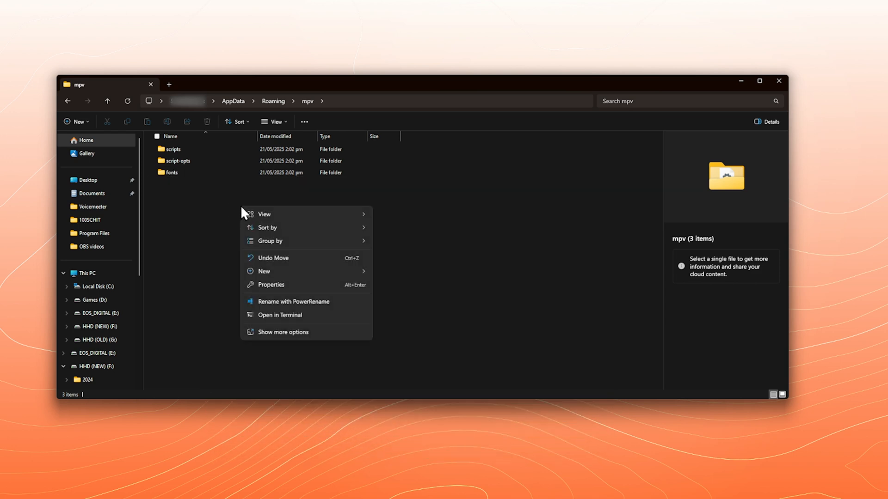
{"action": "left_click", "coordinate": [263, 271]}
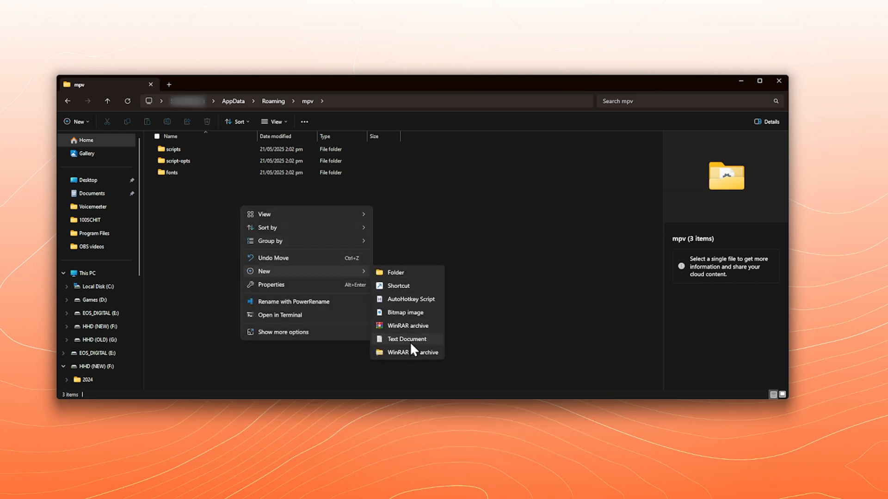
{"action": "left_click", "coordinate": [406, 338]}
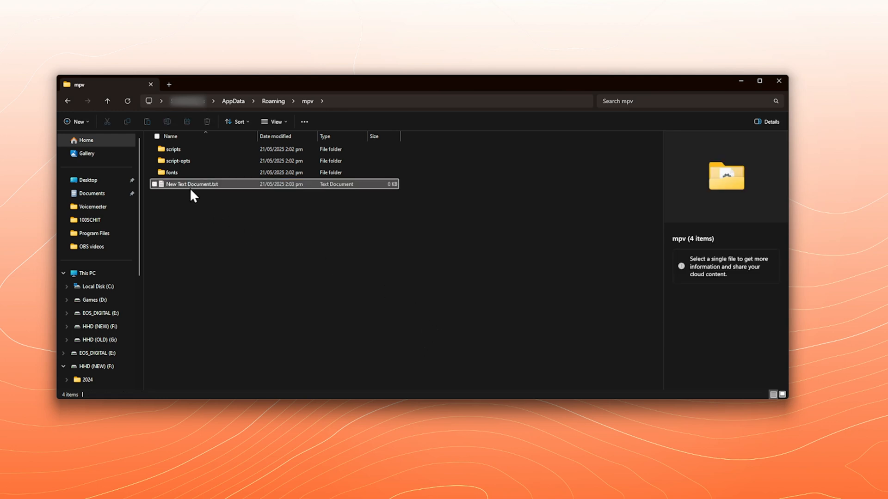
{"action": "double_click", "coordinate": [195, 183]}
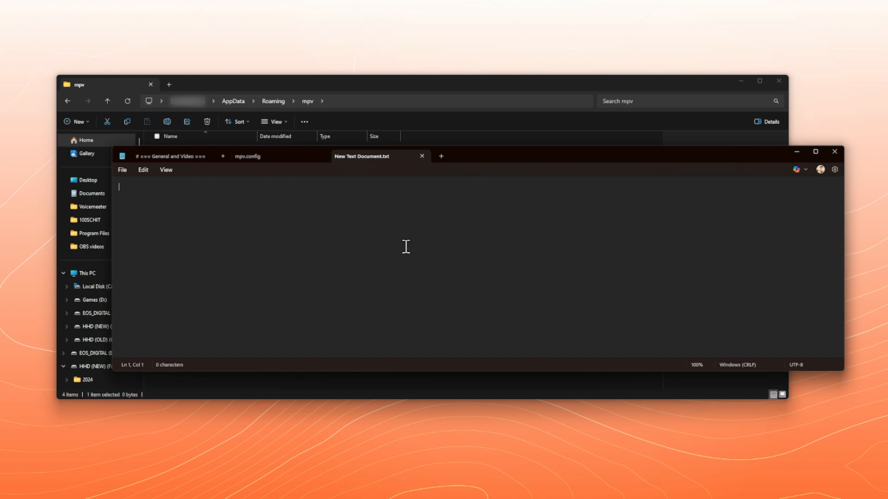
{"action": "type", "text": "osc"}
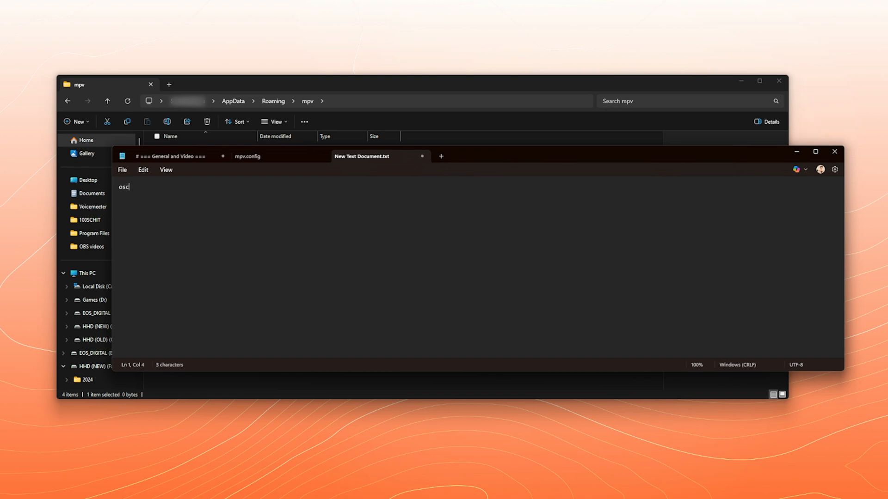
{"action": "type", "text": "=no"}
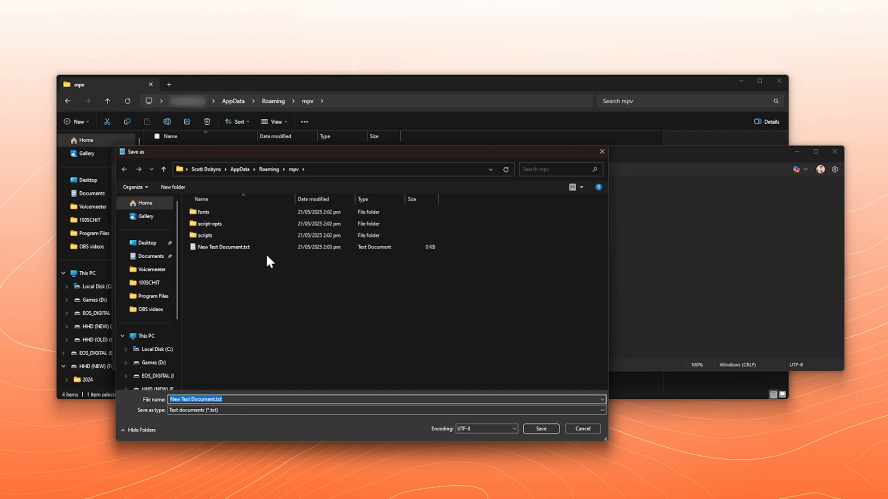
Step: Save the osc=no settings as mpv.conf in the mpv folder and delete the leftover New Text Document
{"action": "type", "text": "mpv.conf"}
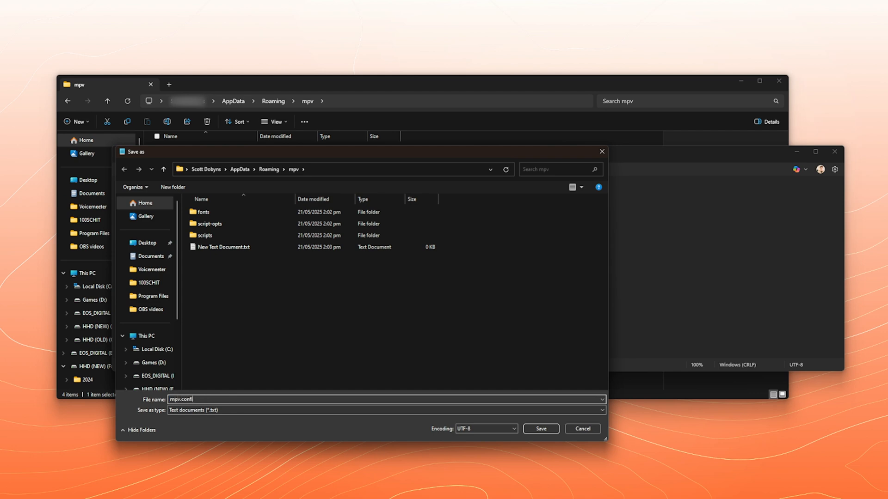
{"action": "left_click", "coordinate": [539, 428]}
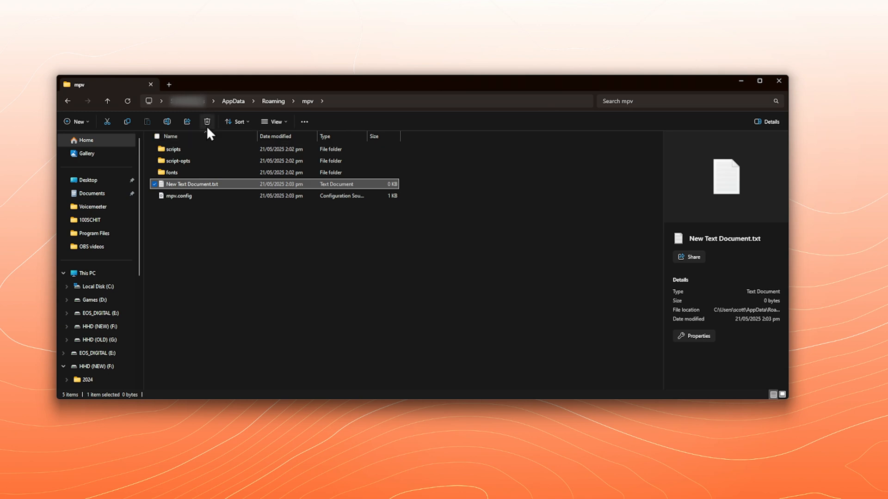
{"action": "left_click", "coordinate": [206, 121]}
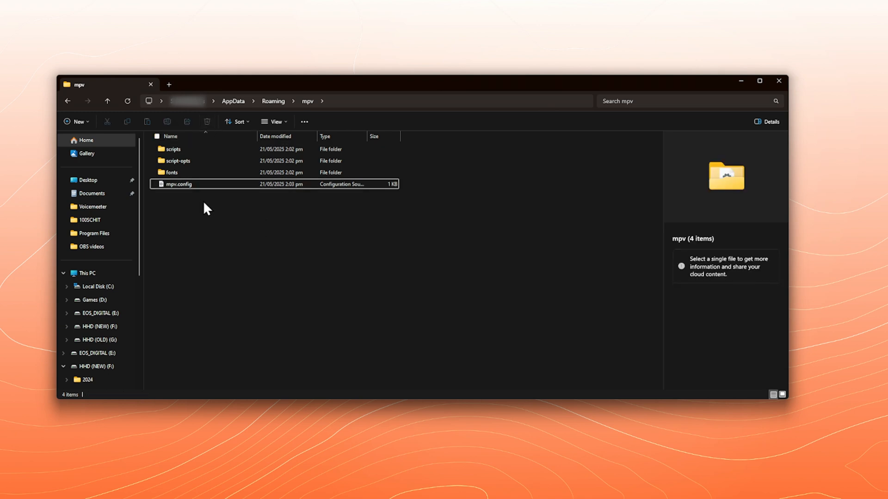
{"action": "mouse_move", "coordinate": [399, 200]}
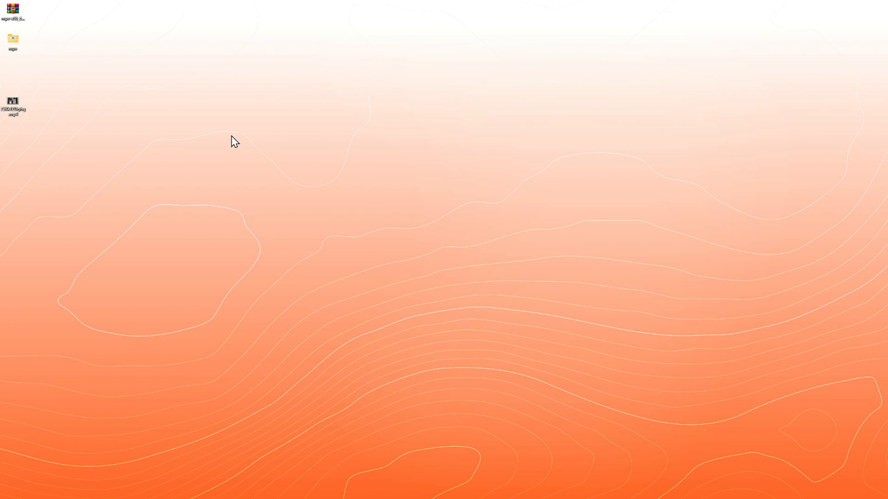
{"action": "double_click", "coordinate": [13, 102]}
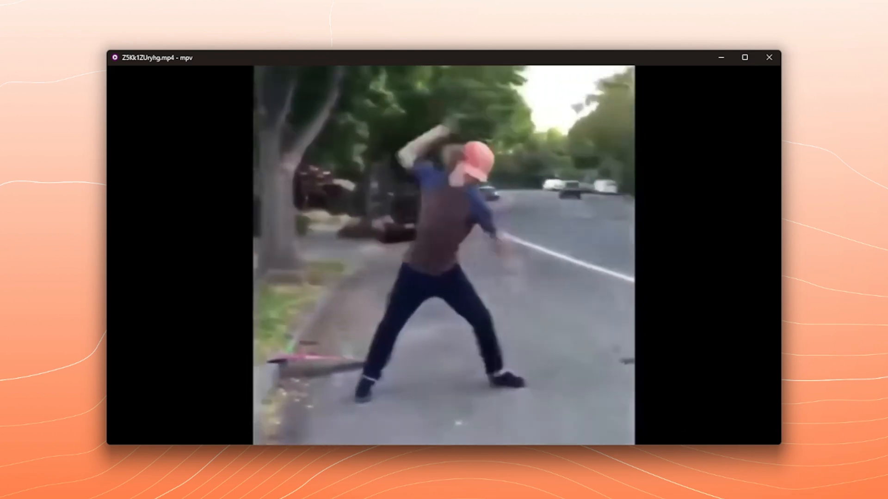
{"action": "left_click", "coordinate": [768, 58]}
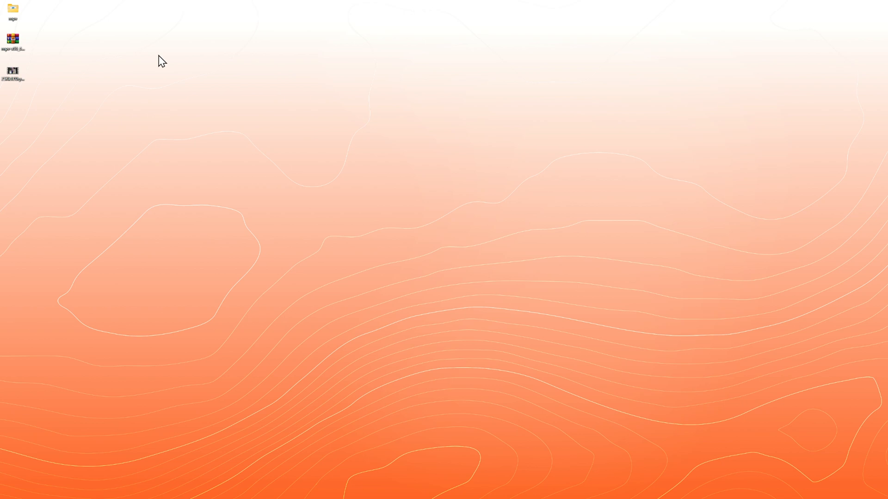
{"action": "mouse_move", "coordinate": [109, 82]}
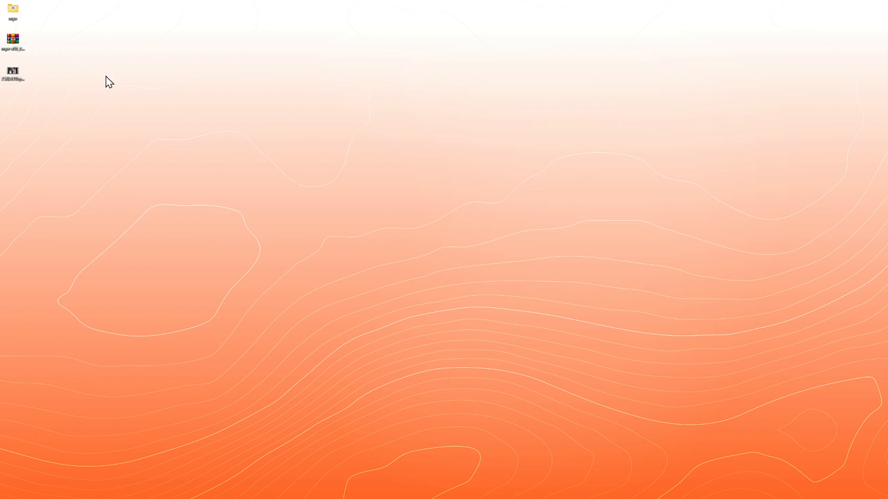
{"action": "mouse_move", "coordinate": [102, 85]}
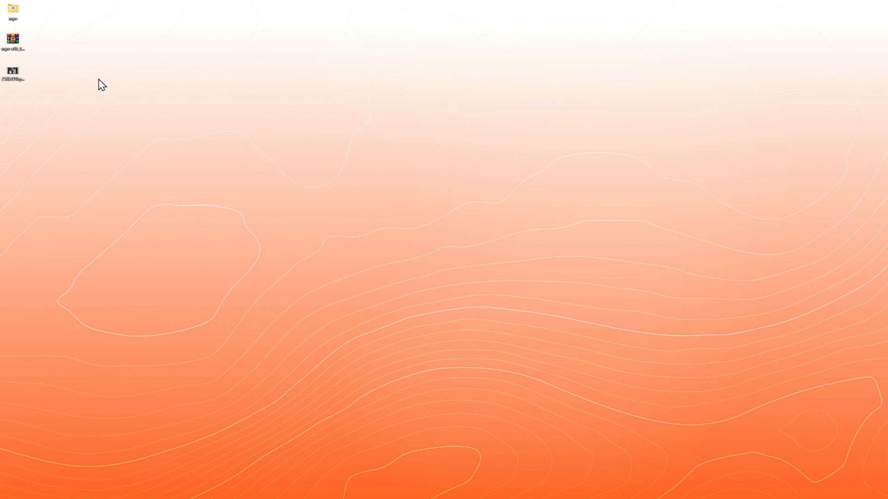